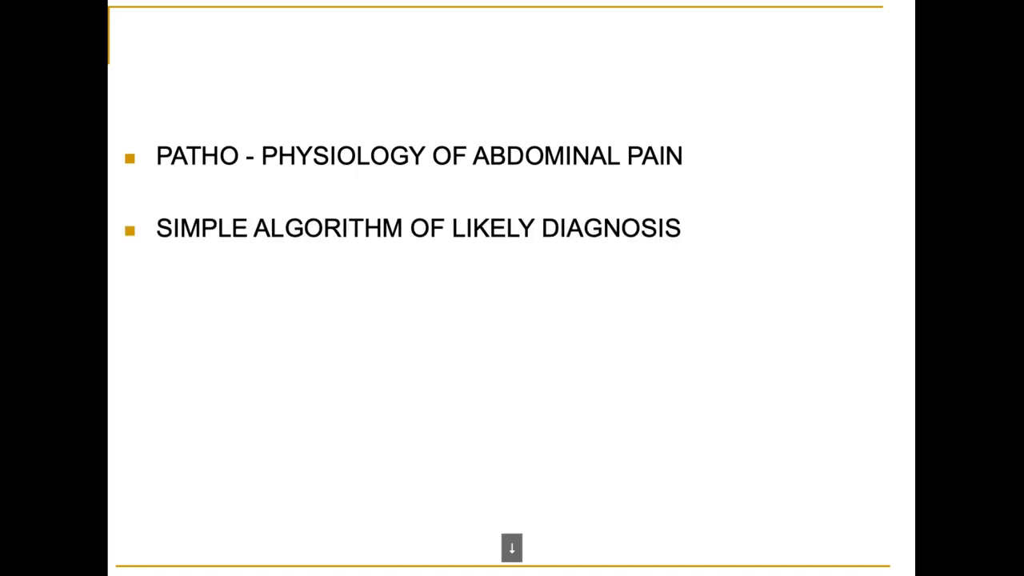
left_click(511, 547)
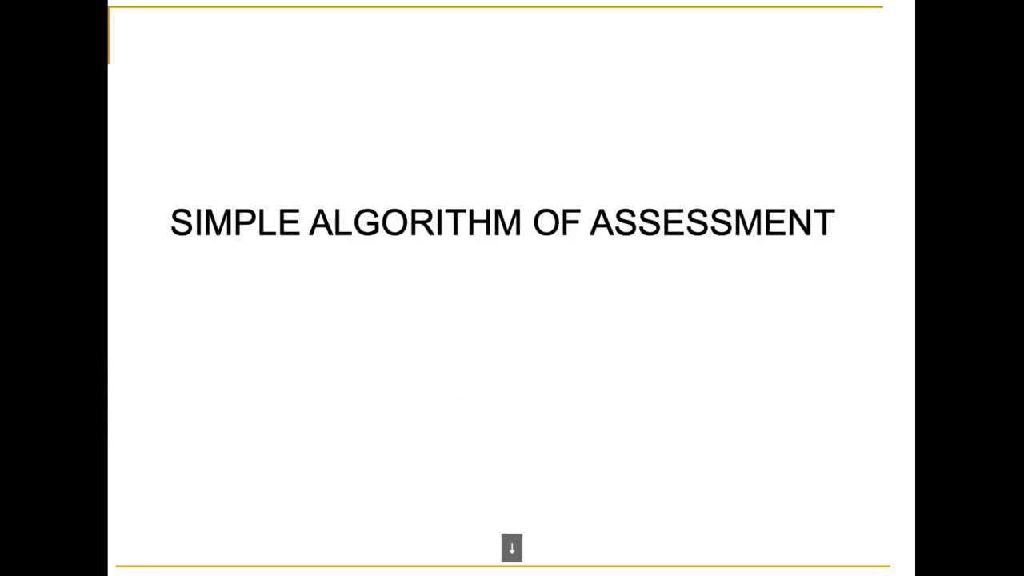
left_click(512, 547)
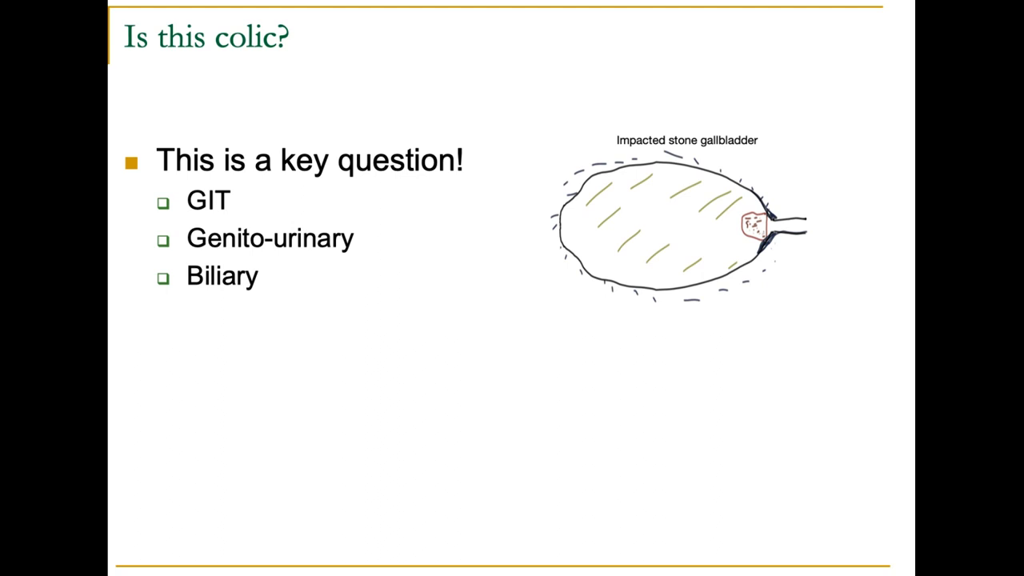
left_click(511, 547)
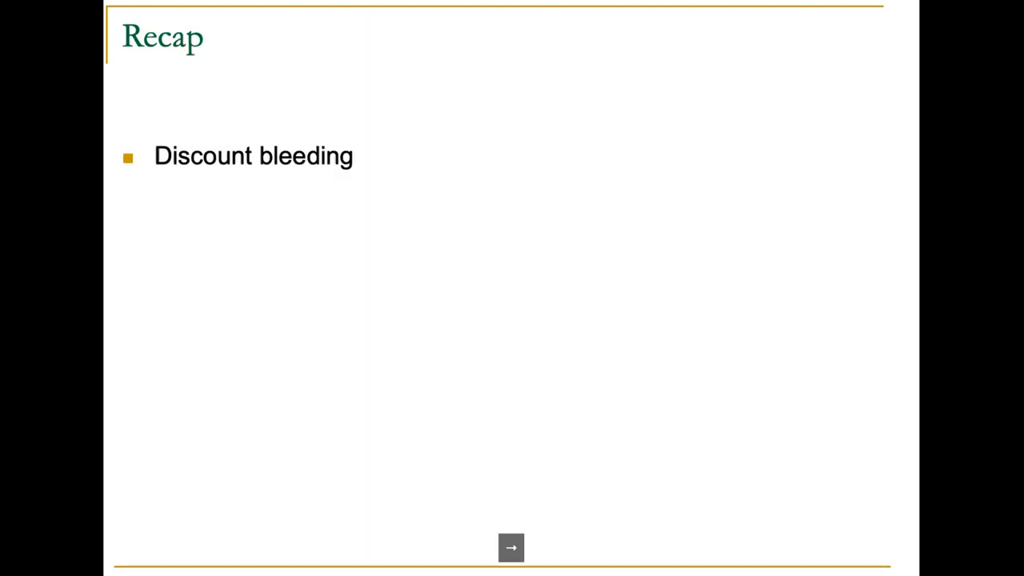
left_click(511, 547)
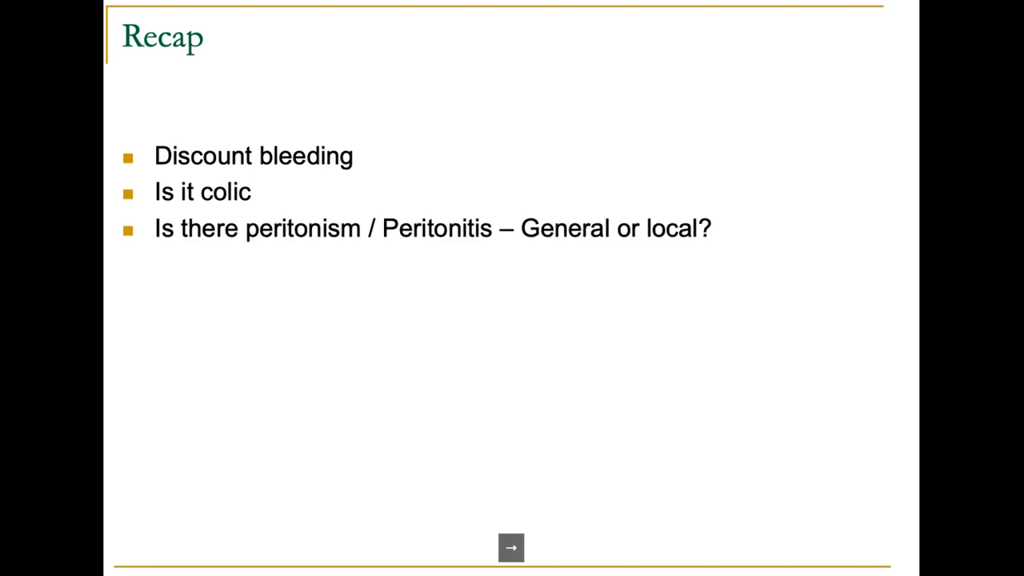
left_click(512, 548)
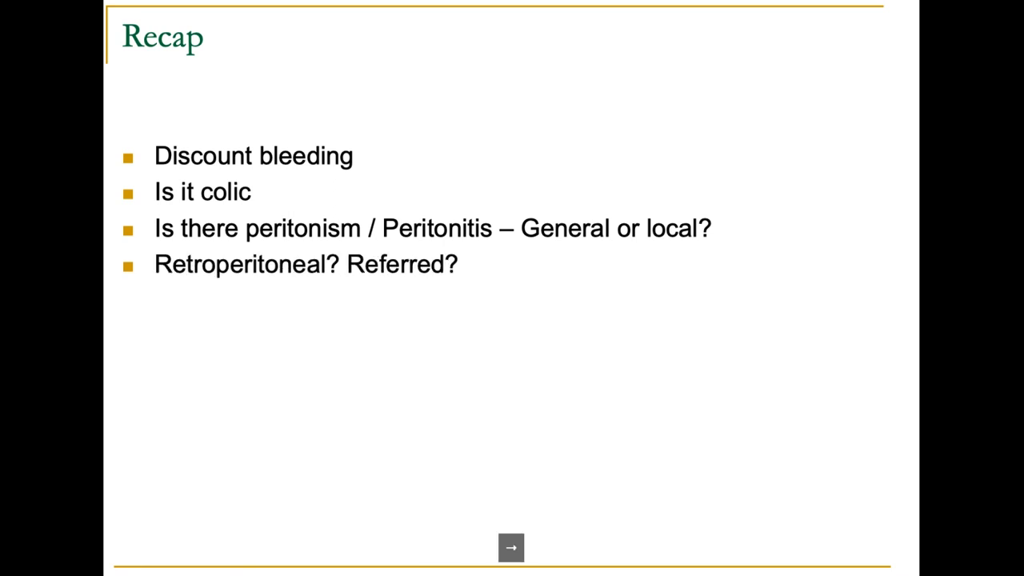
left_click(511, 548)
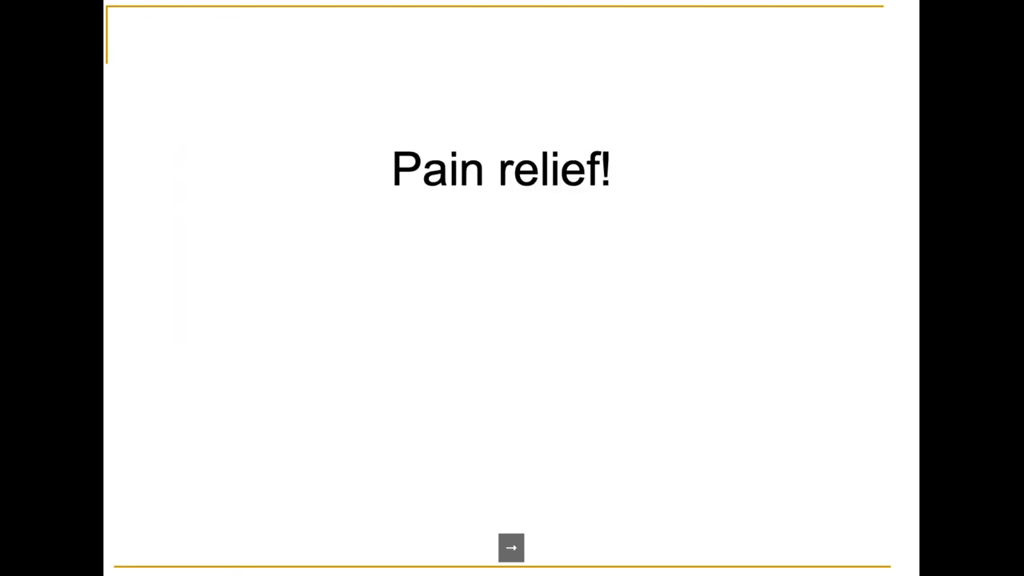
left_click(511, 548)
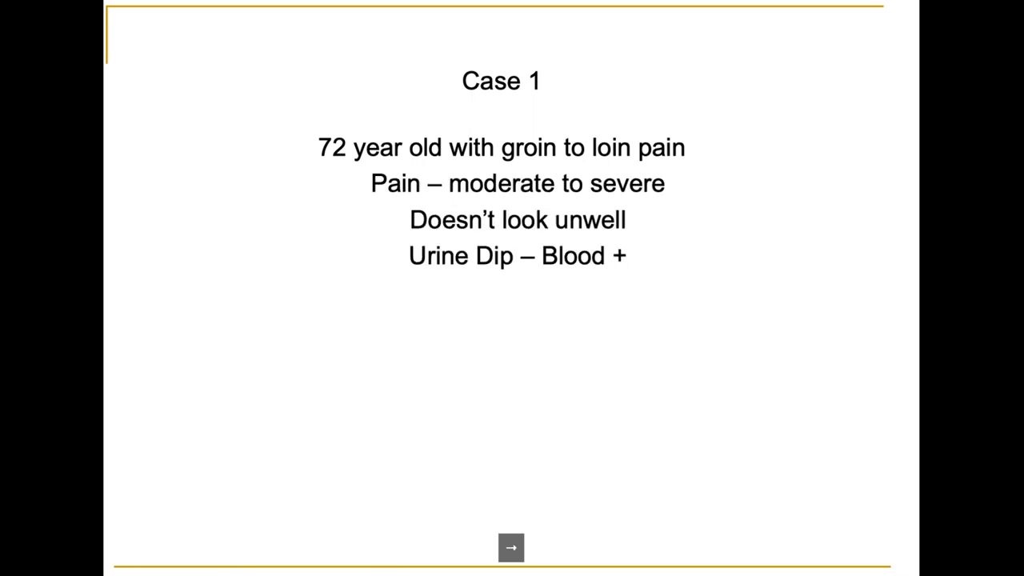
left_click(510, 548)
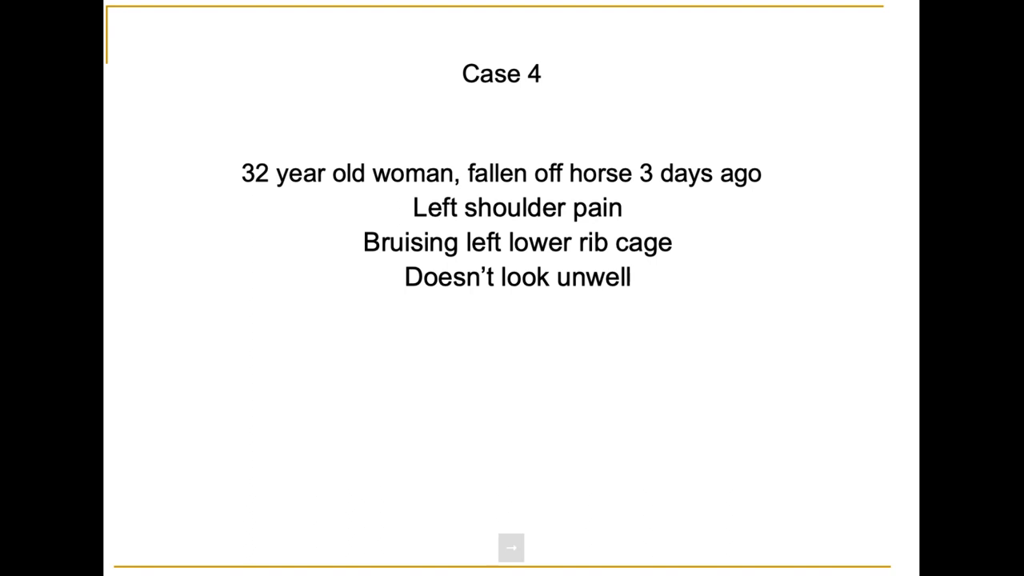
left_click(511, 547)
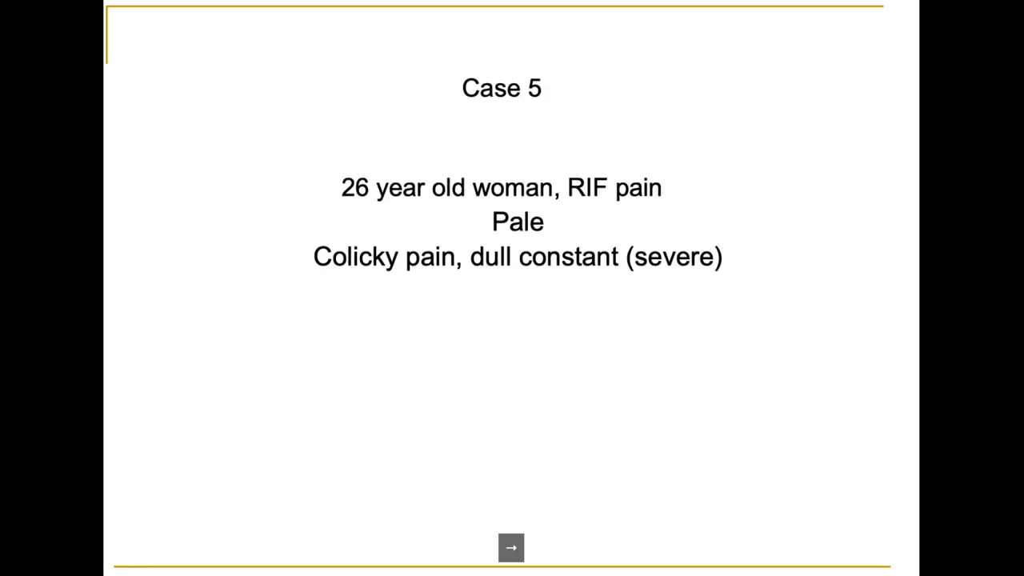
left_click(511, 548)
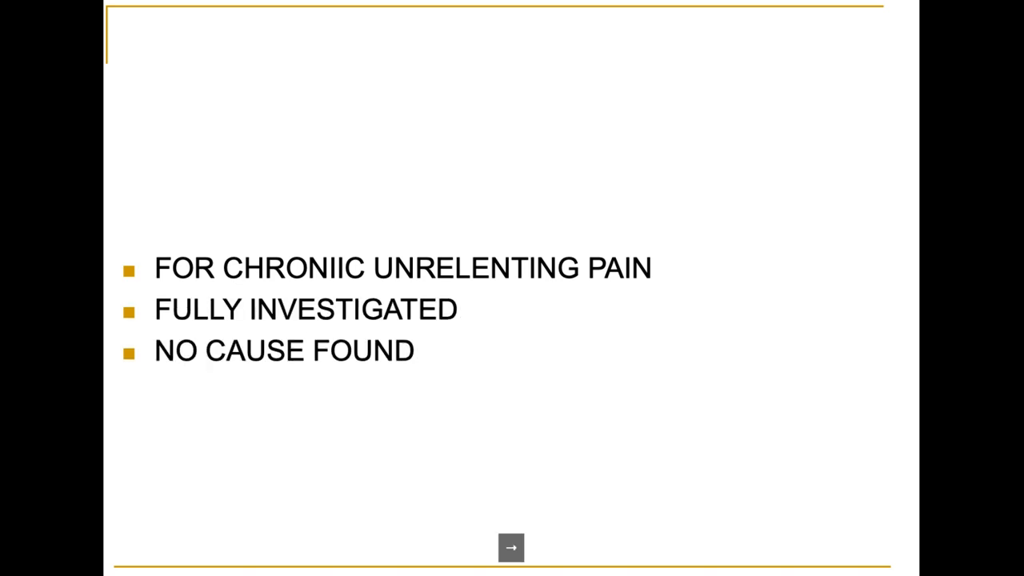
left_click(510, 548)
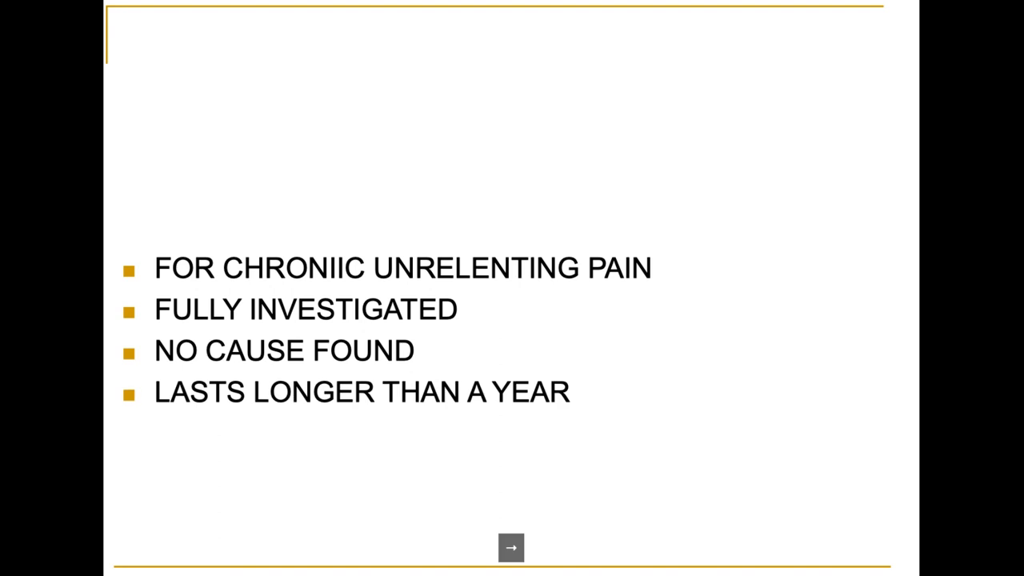
left_click(511, 548)
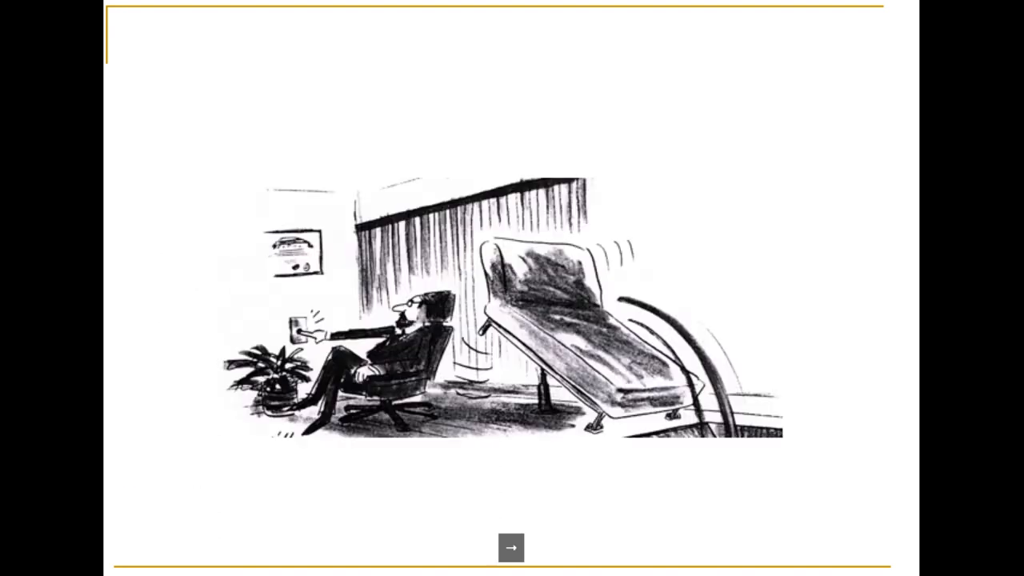
left_click(511, 547)
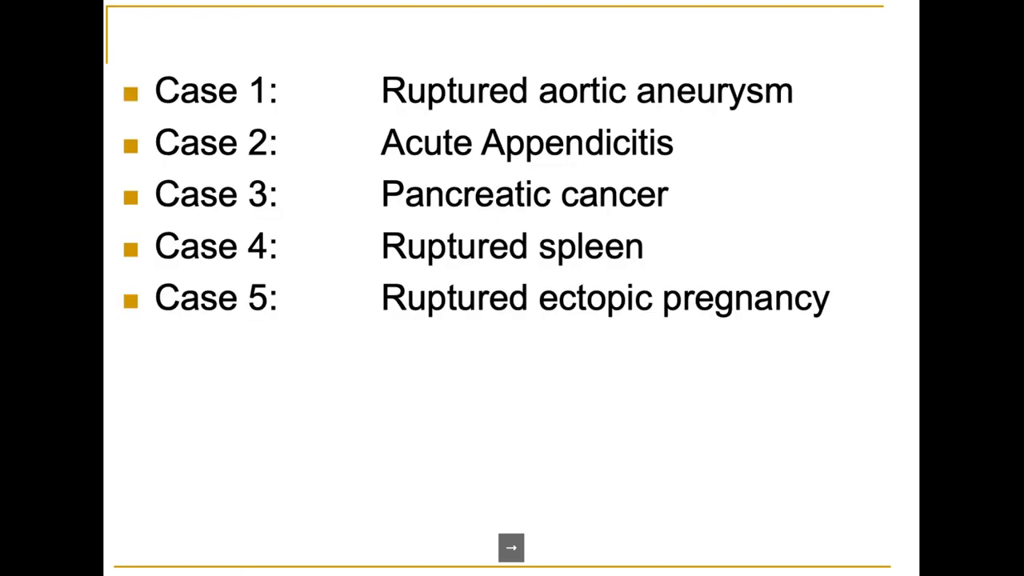